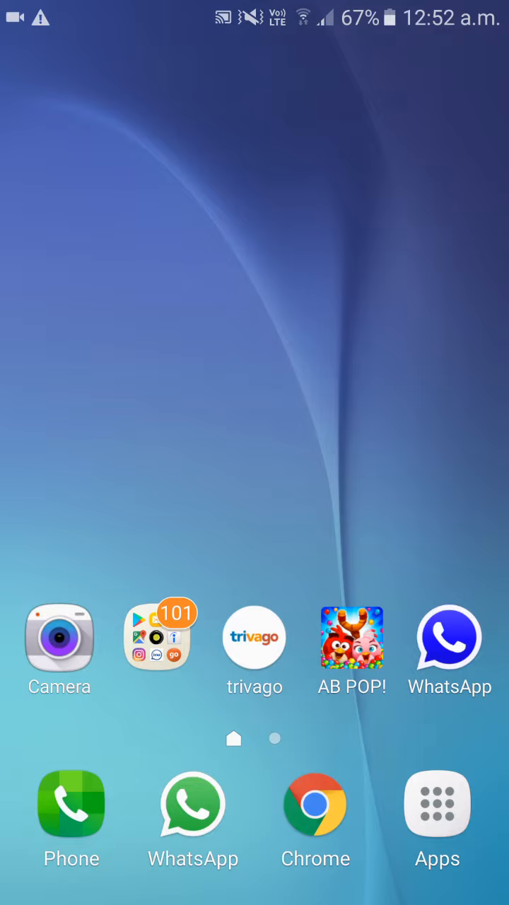
Swipe to the second home screen page and launch WeChat
scroll(left, 3)
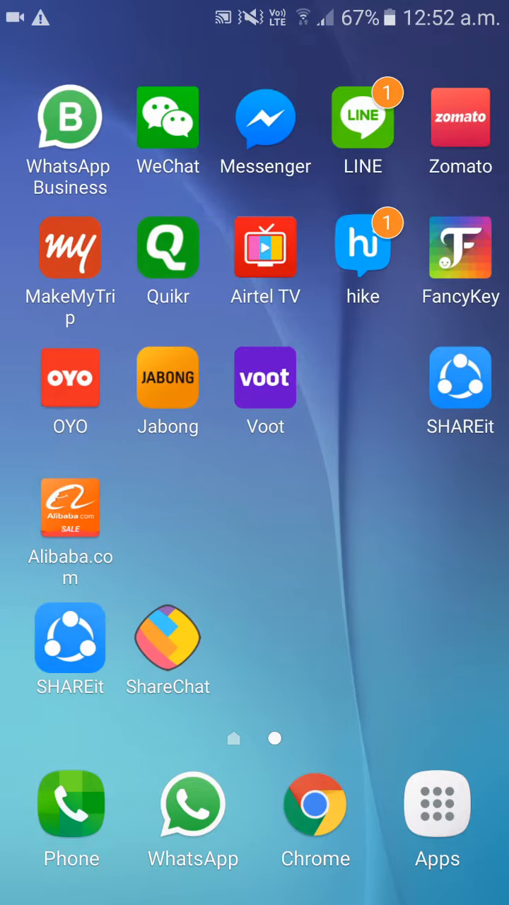
click(168, 117)
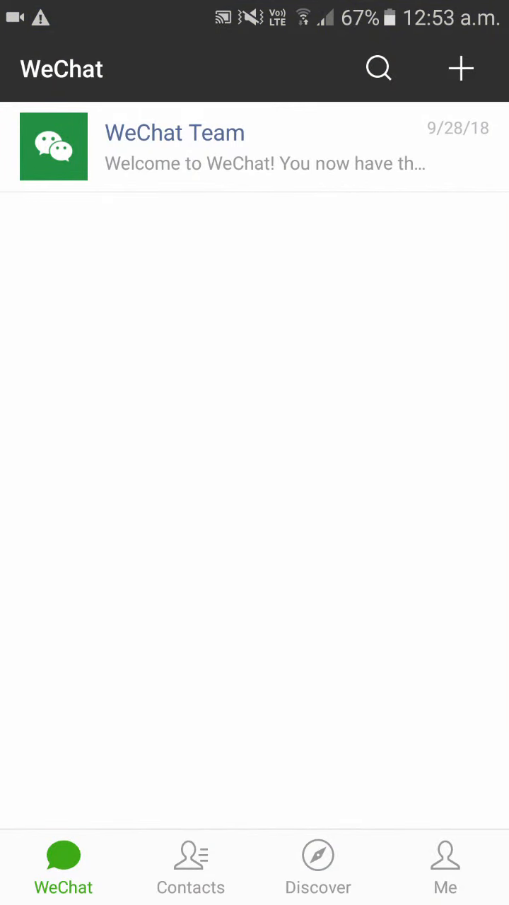
Open the WeChat ID setting under Me and erase the old wxid value
click(445, 866)
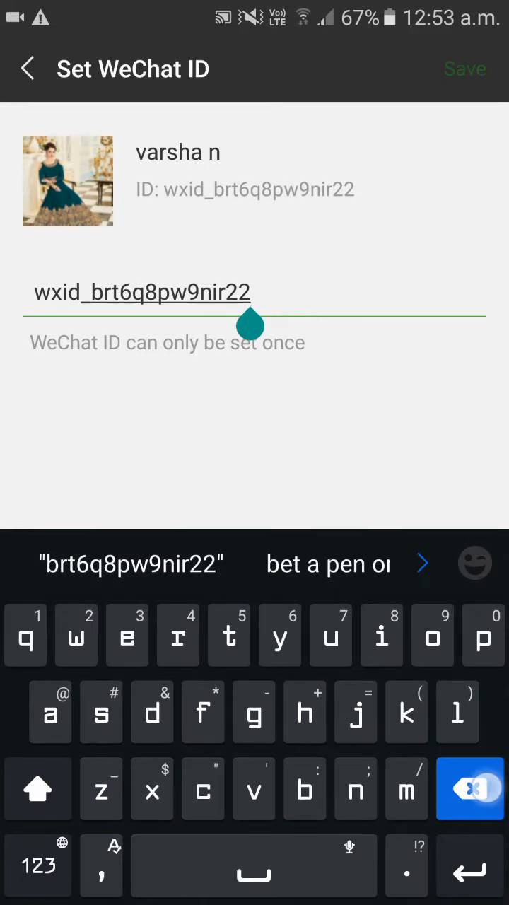
click(468, 788)
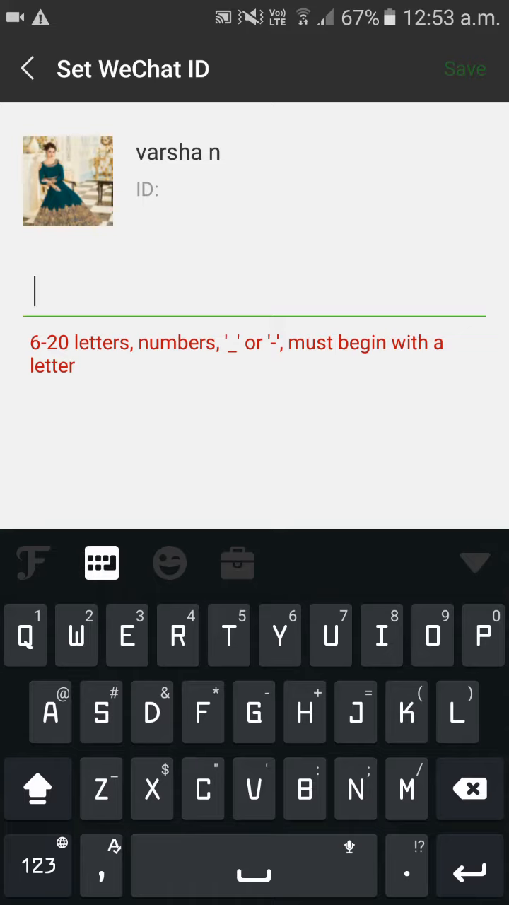
Submit Var_123 as the WeChat ID, confirm, and dismiss the already-taken notice
text(V)
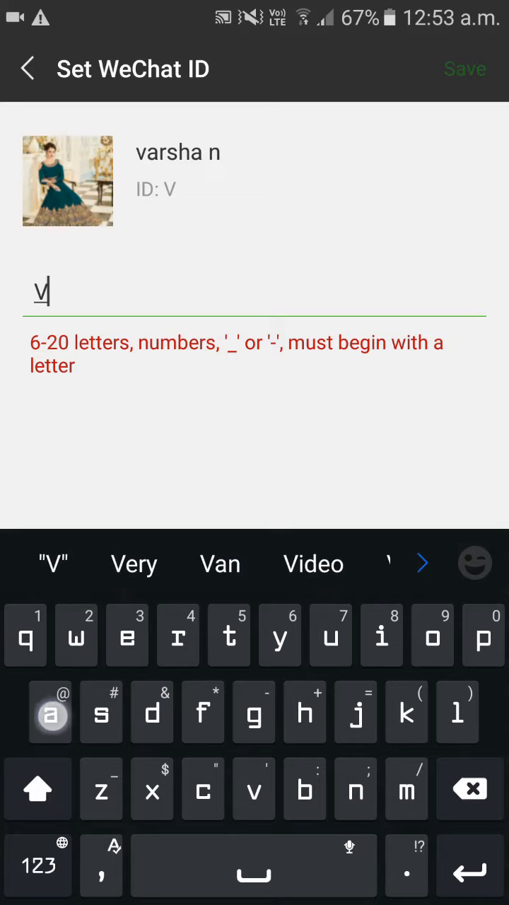
text(ar_12)
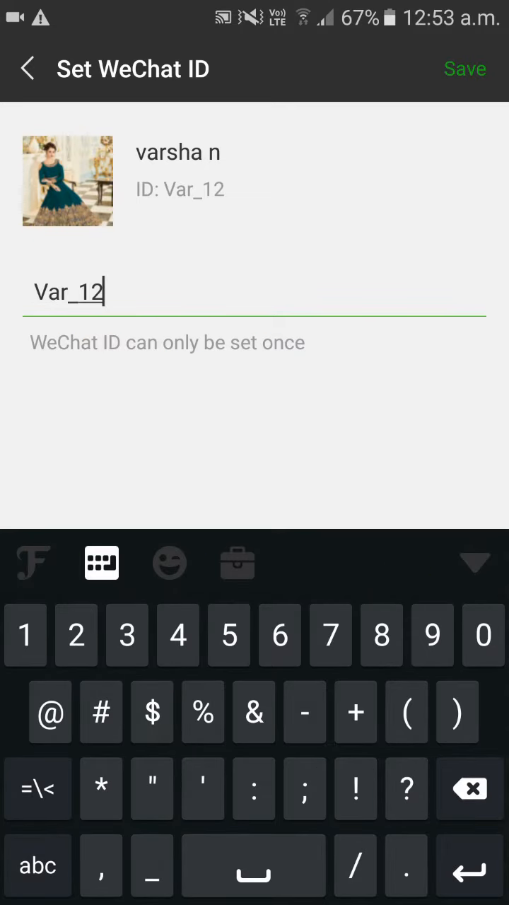
text(3)
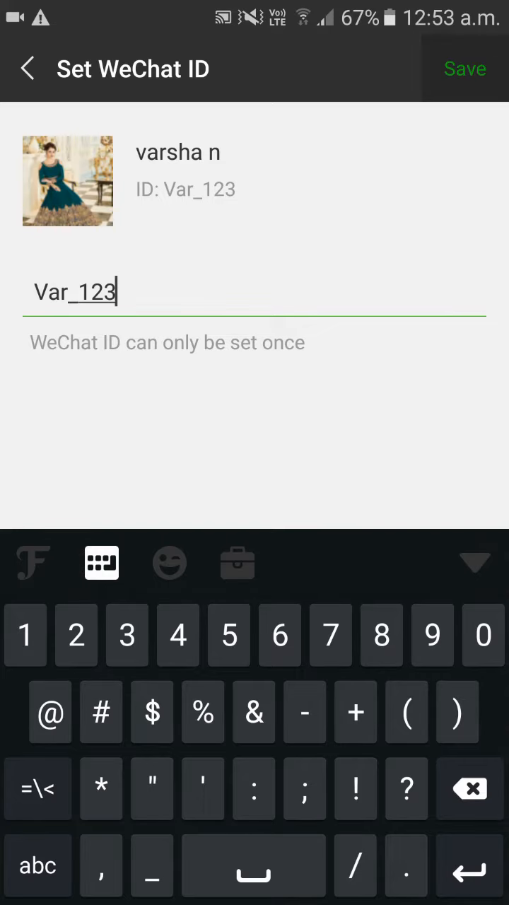
click(464, 69)
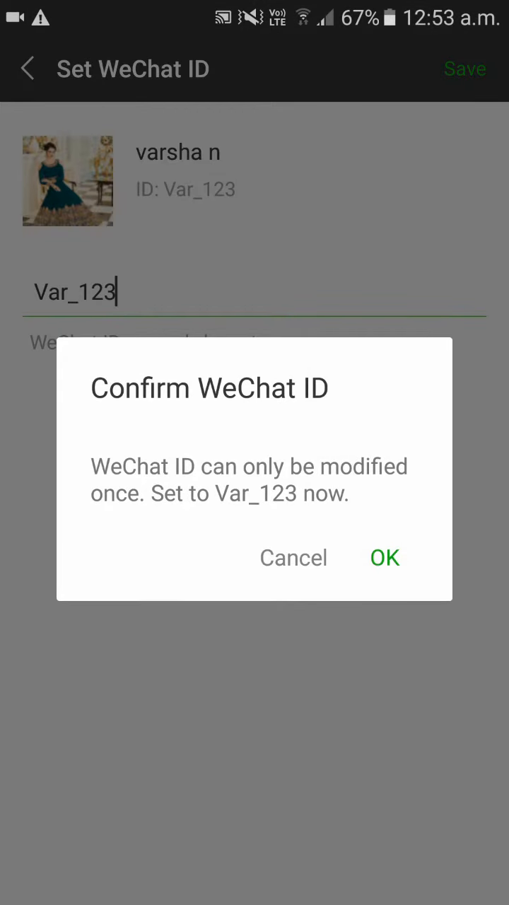
click(385, 557)
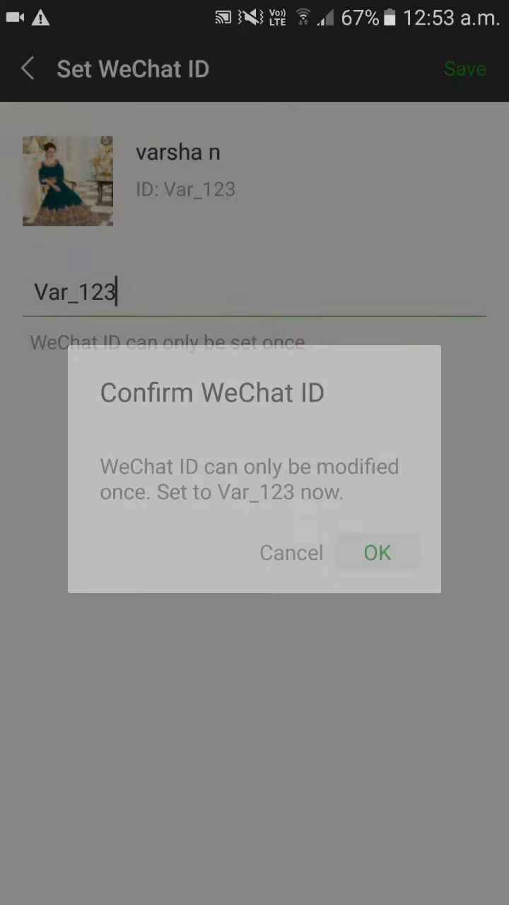
click(377, 552)
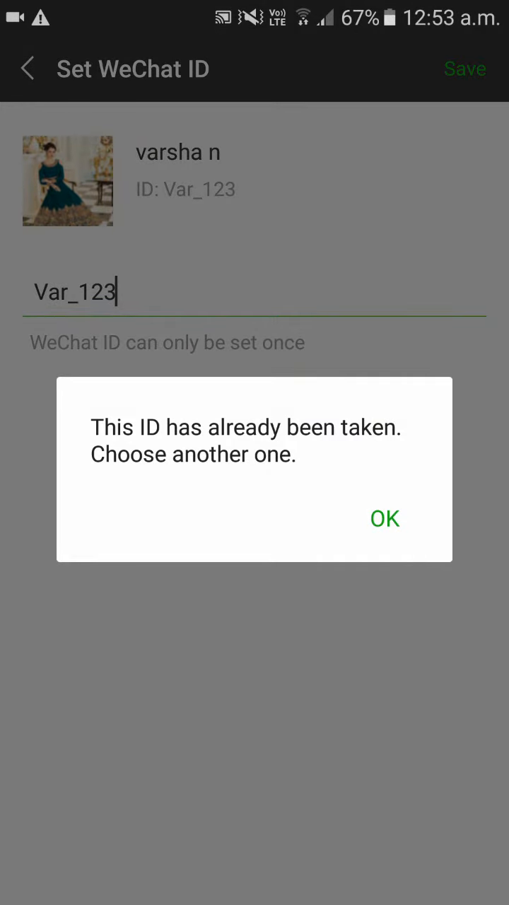
click(384, 518)
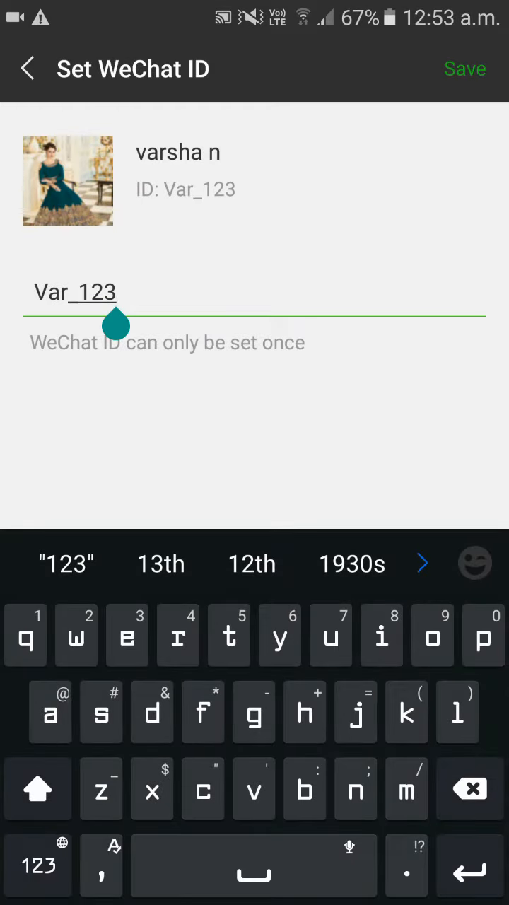
Submit Var_123456 as the ID, confirm, and dismiss the already-taken notice
text(45)
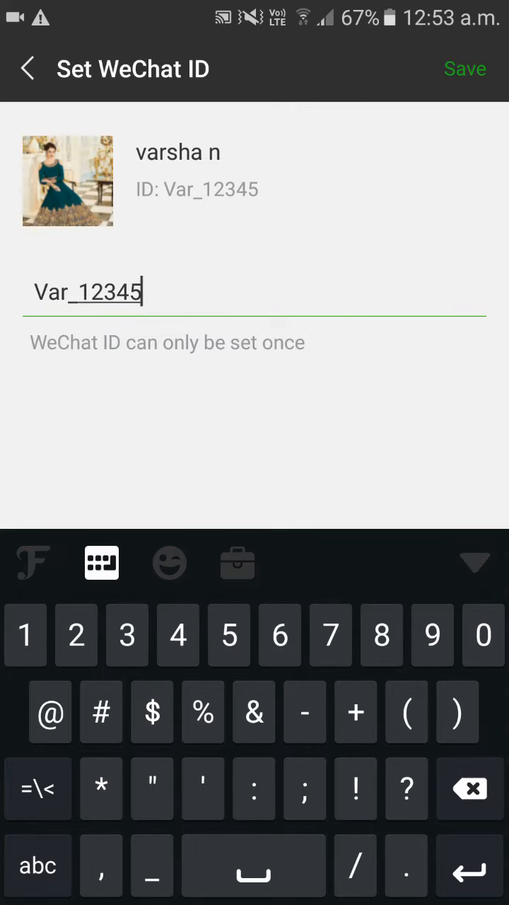
click(465, 69)
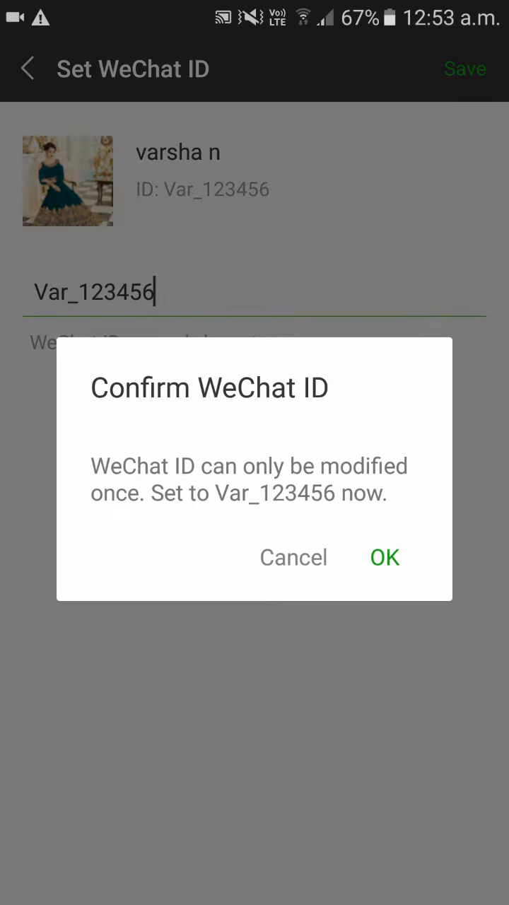
click(385, 557)
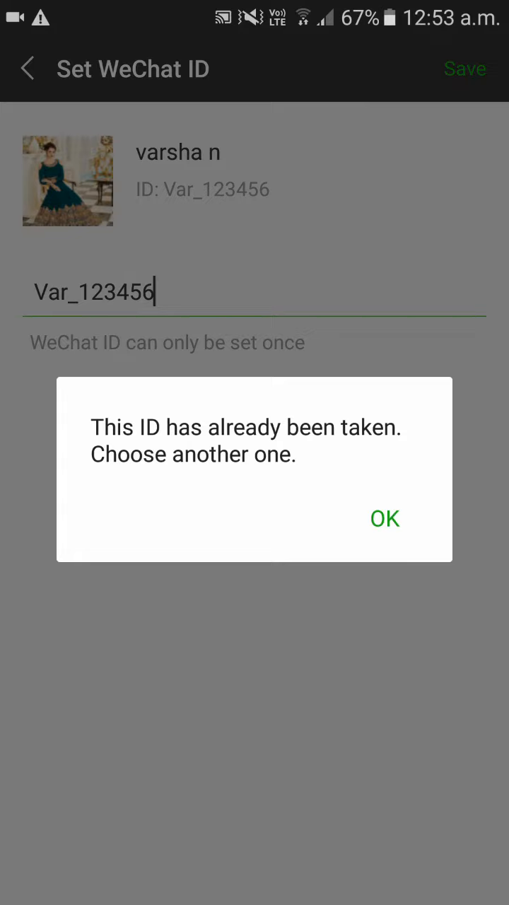
click(384, 518)
text(rde)
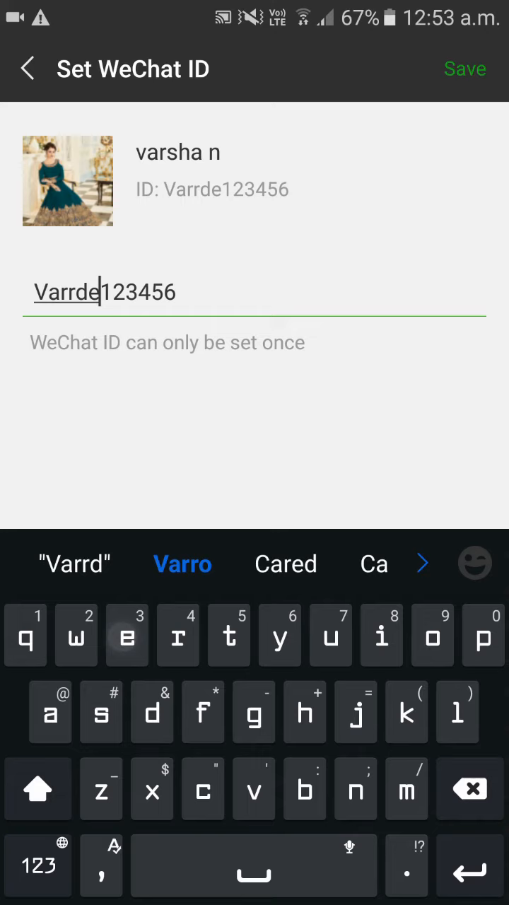
Finish typing Varrdemo_123456, save it, and confirm the new WeChat ID
text(mo)
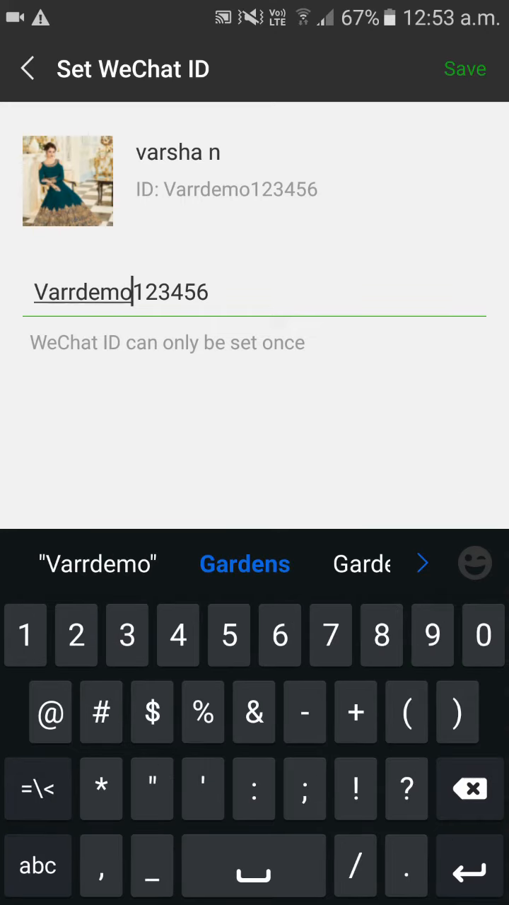
click(465, 68)
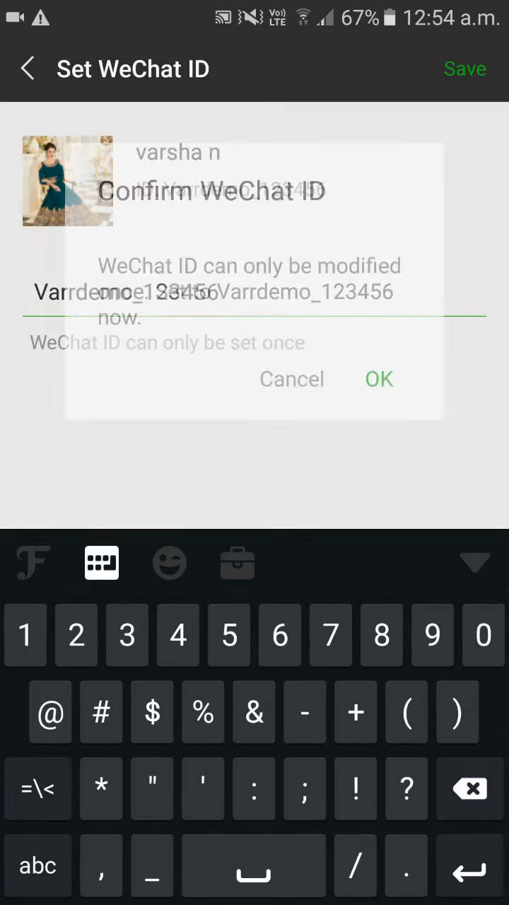
click(379, 379)
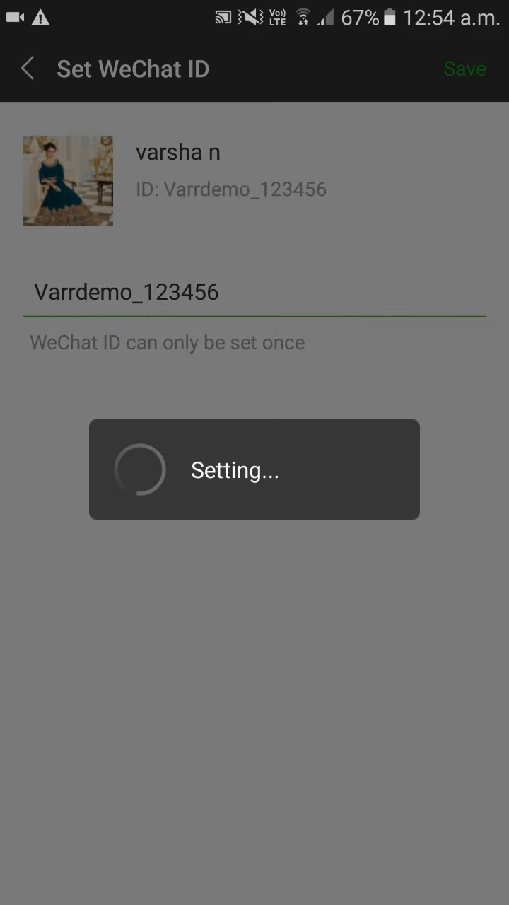